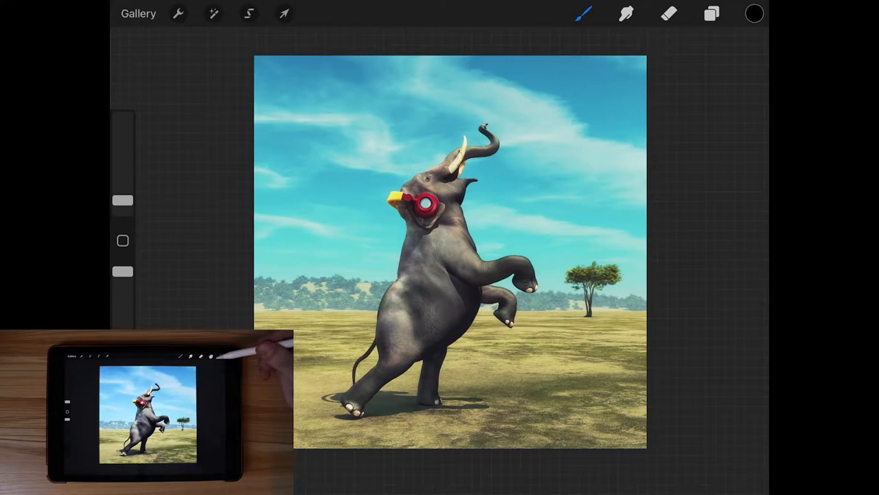
Untick the Background color layer in the Layers panel so only the photo shows
left_click(711, 13)
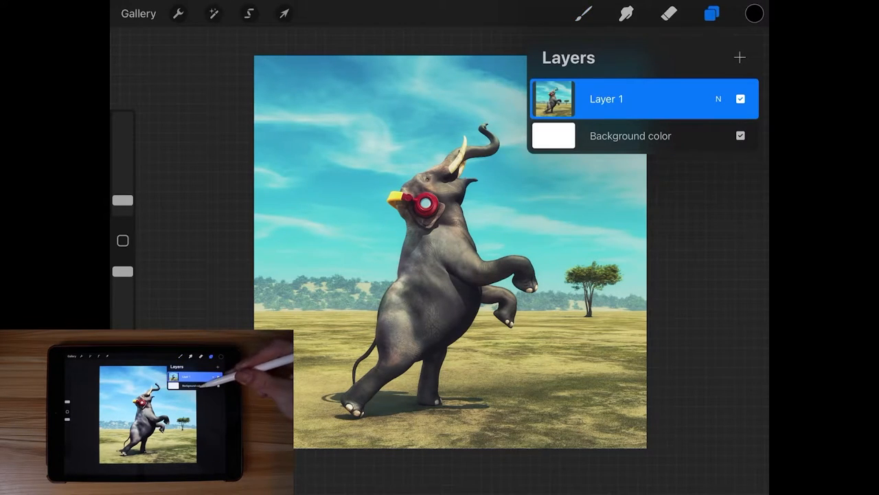
left_click(741, 135)
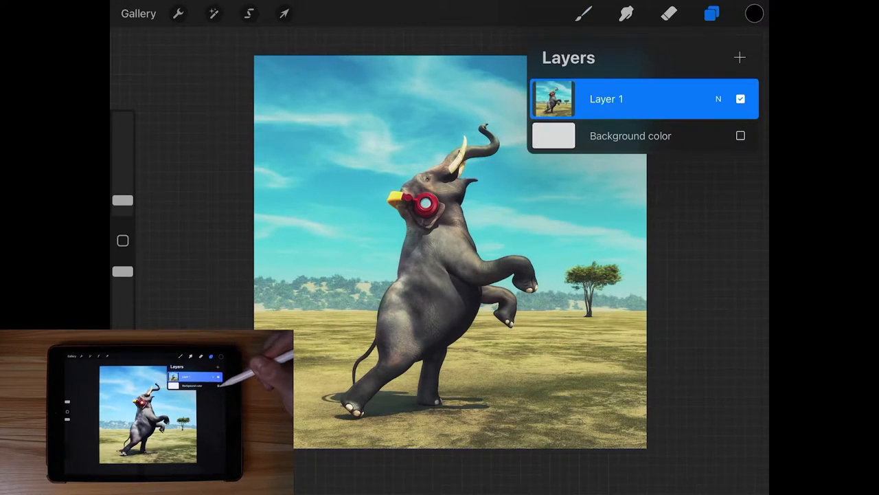
left_click(740, 135)
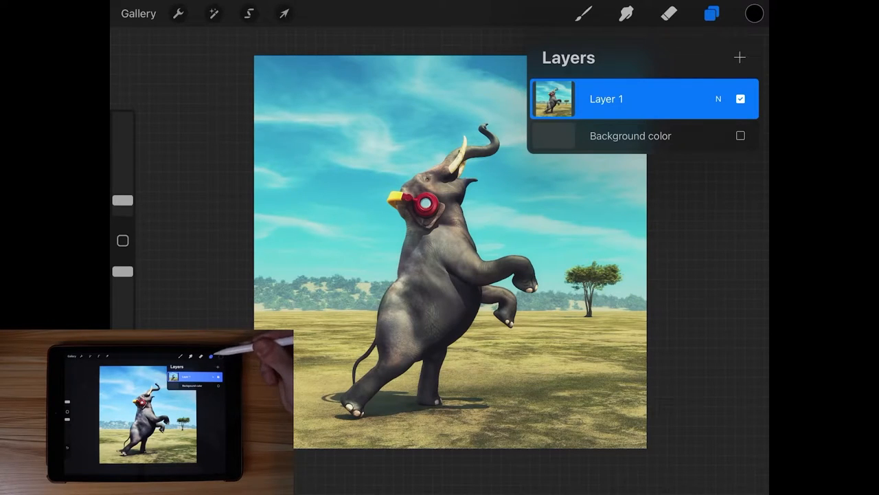
left_click(712, 13)
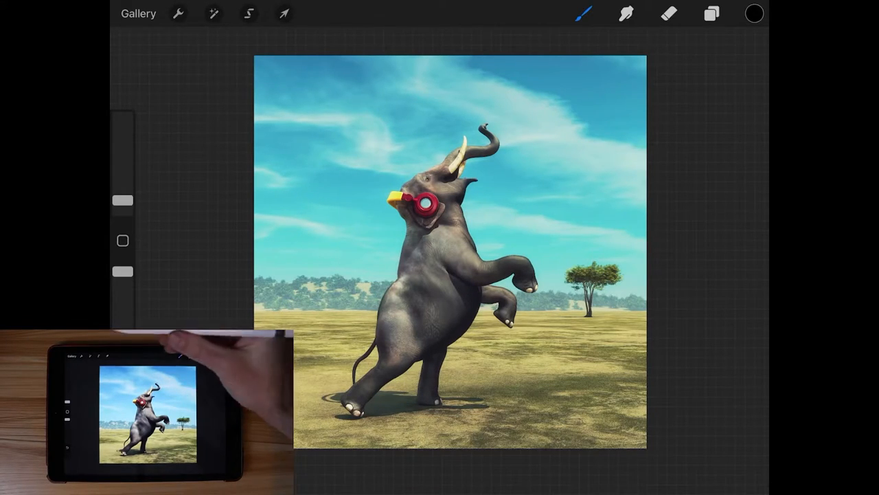
mouse_move(172, 343)
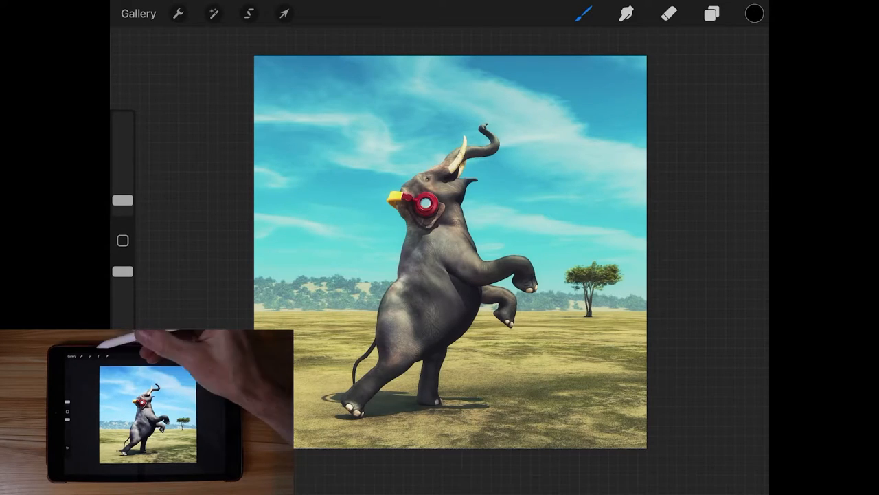
Switch to the Selection tool
left_click(249, 13)
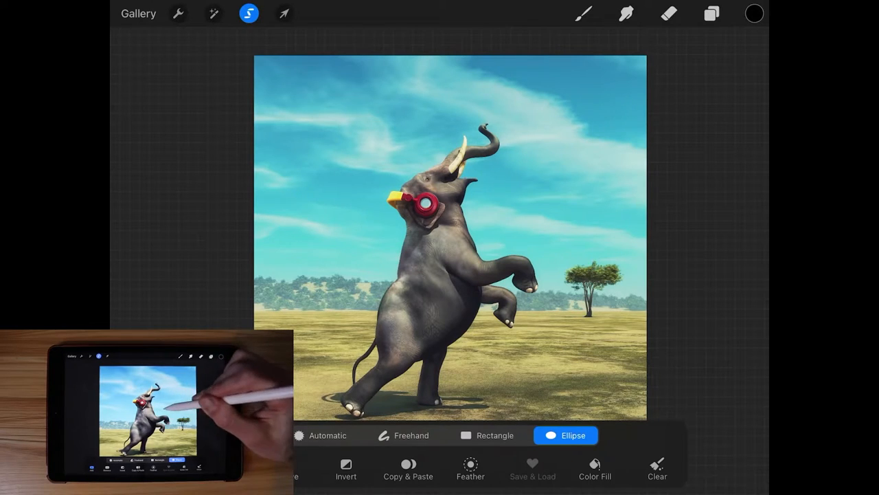
Set the selection shape to Ellipse and circle the elephant's head and trunk
left_click(487, 435)
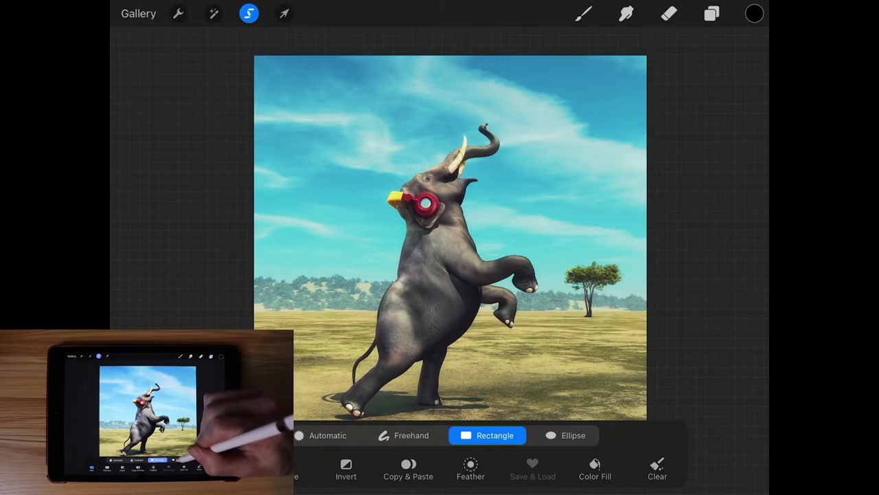
left_click(566, 435)
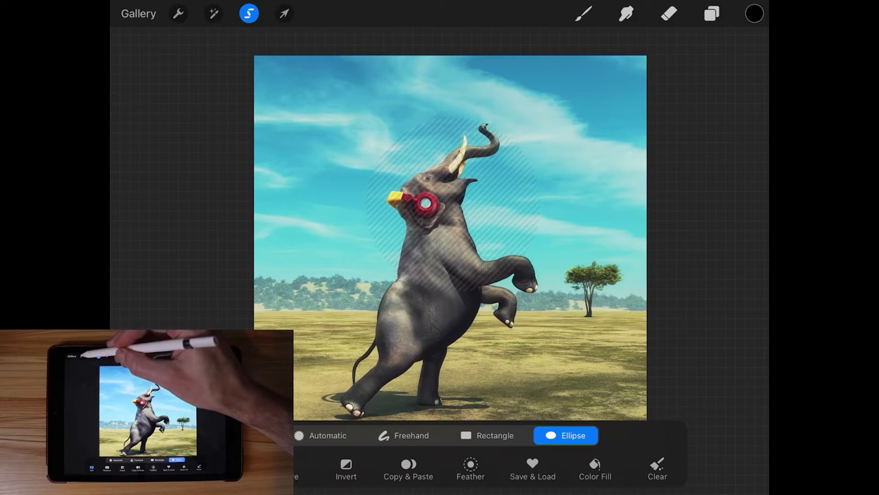
left_click(177, 13)
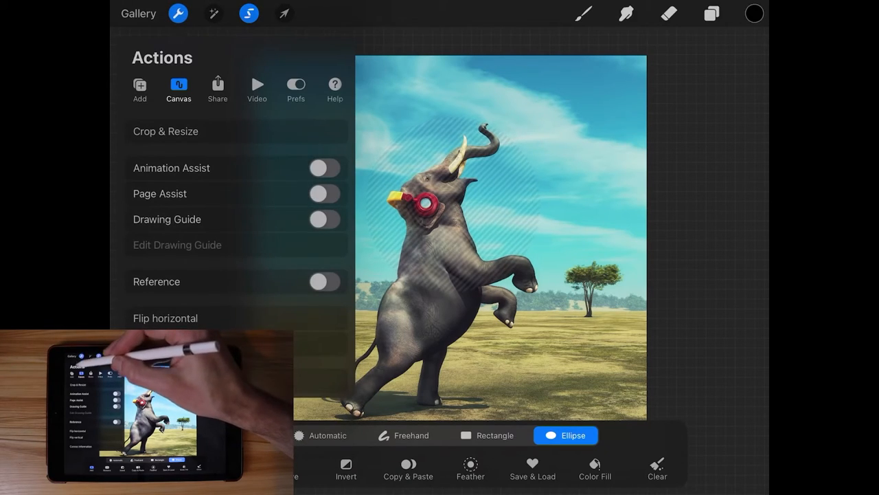
Cut away the area outside the ellipse selection from the Actions Add menu
left_click(139, 86)
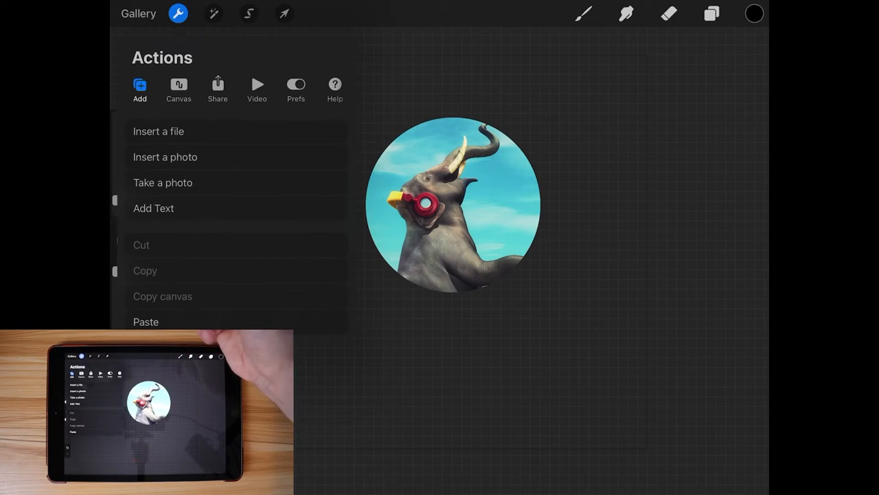
left_click(179, 90)
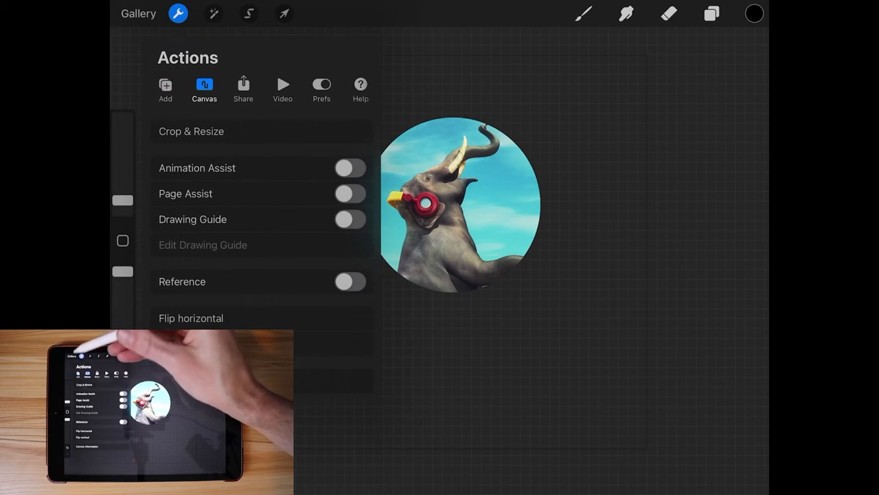
Open Crop & Resize on the 2800 × 2800 px canvas and turn Snapping on
left_click(191, 131)
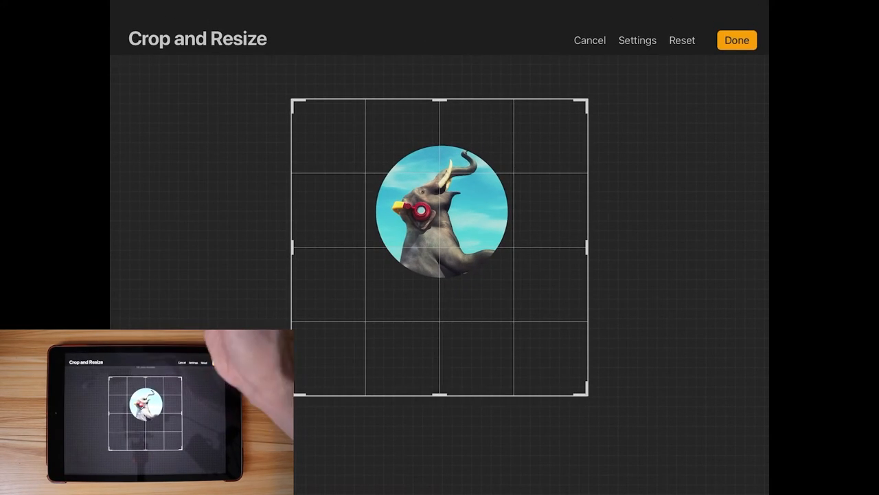
left_click(636, 40)
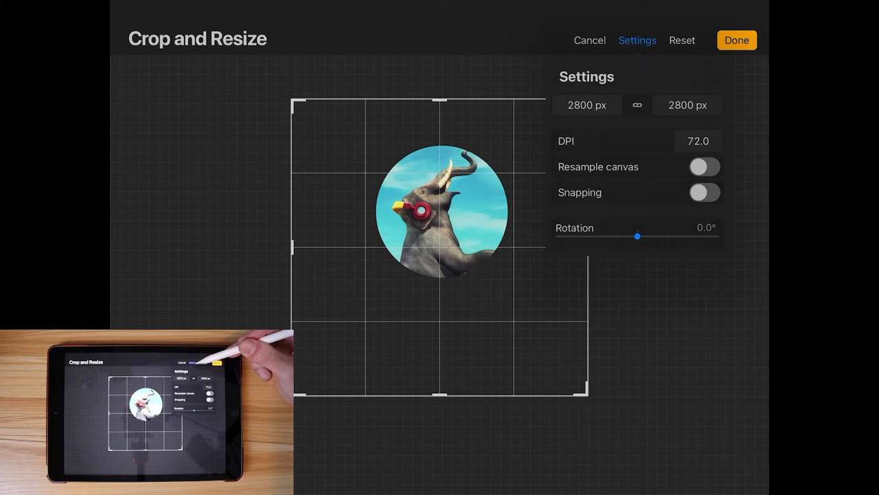
left_click(705, 192)
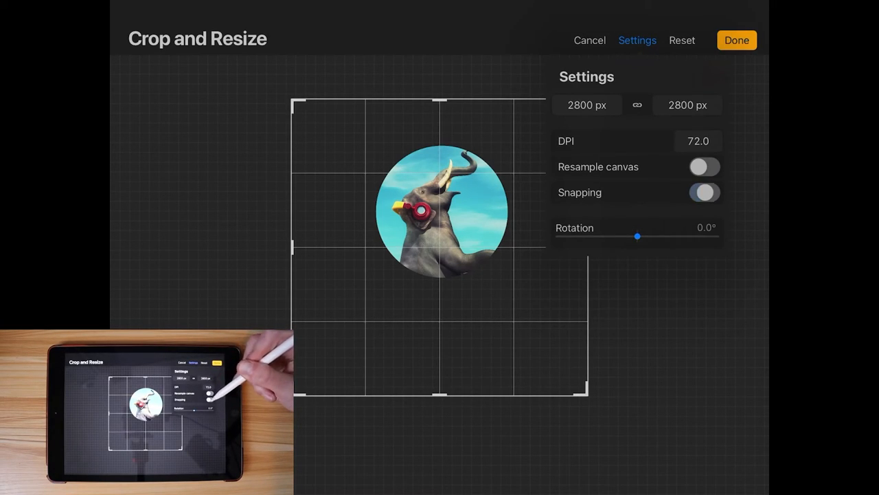
left_click(637, 40)
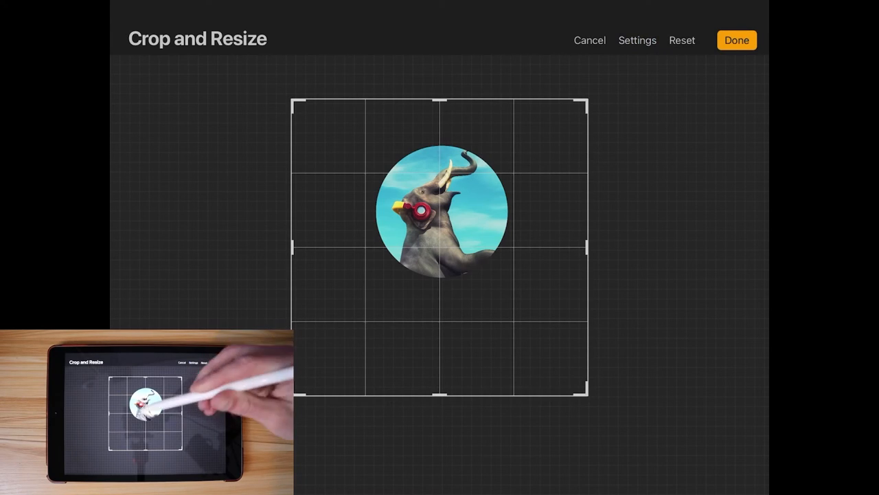
Pull the bottom and side crop edges in to hug the circle and apply
left_click_drag(443, 393, 444, 275)
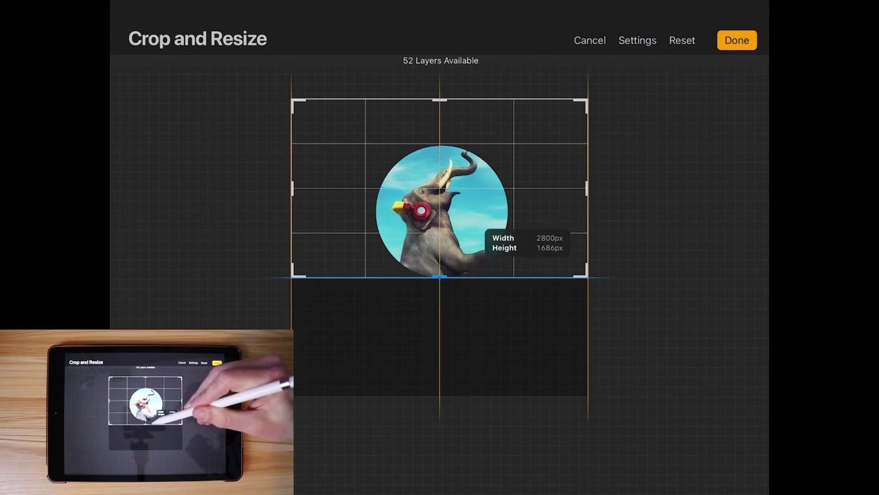
left_click_drag(591, 186, 505, 186)
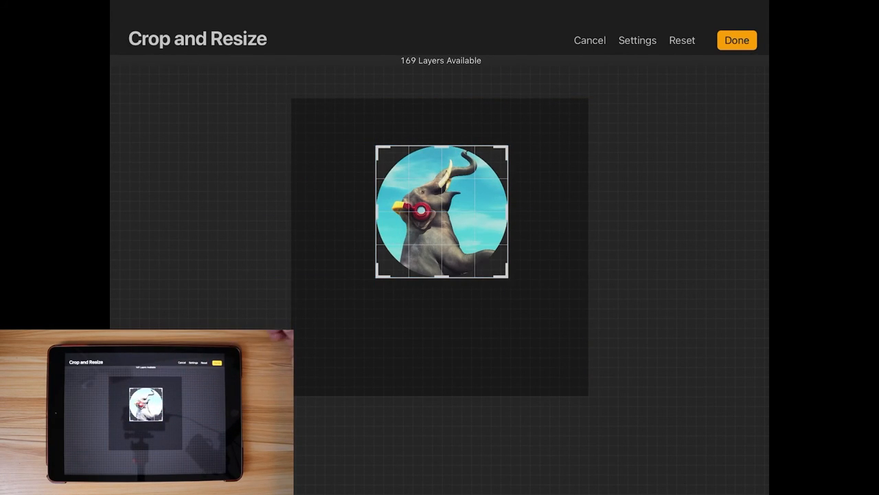
left_click(737, 40)
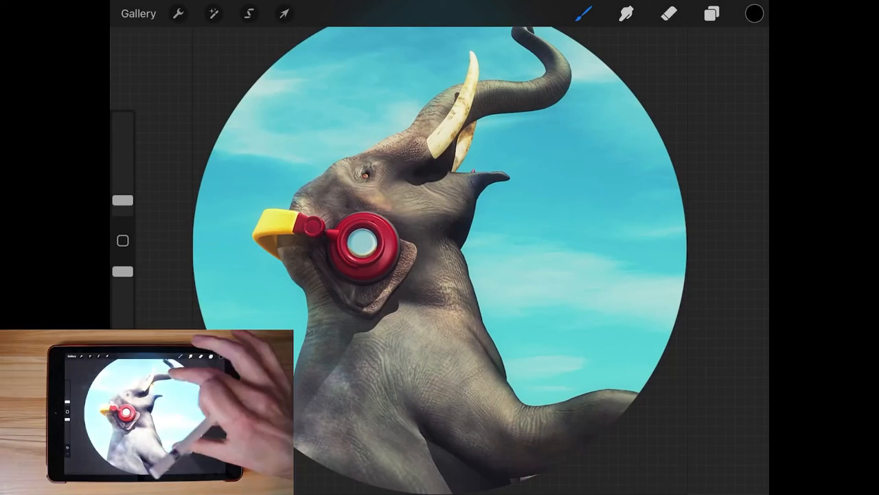